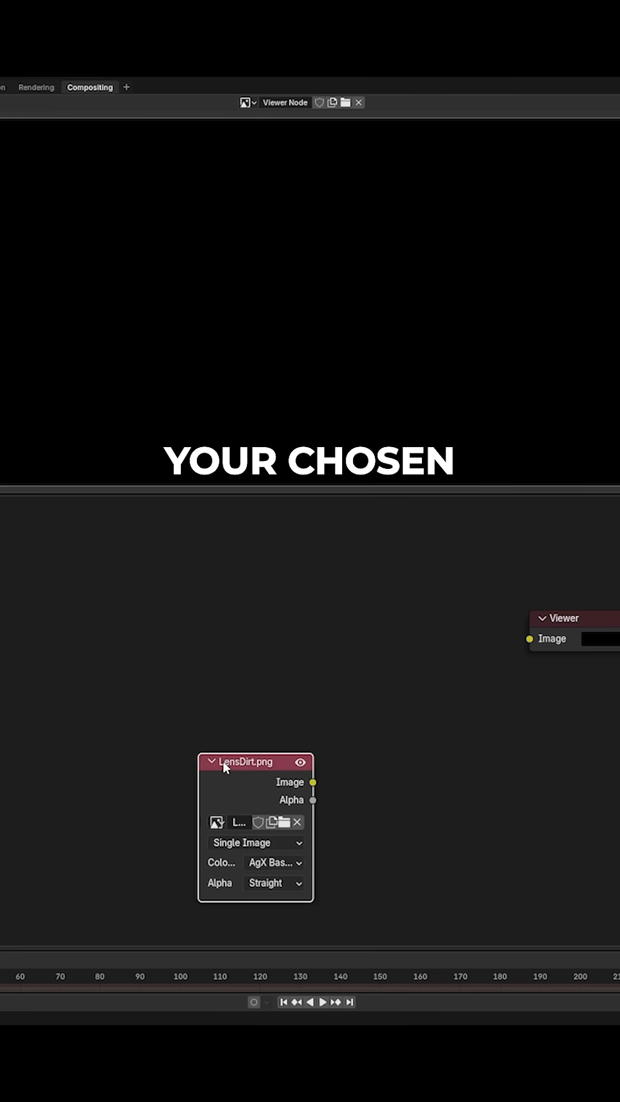
Move the LensDirt.png image node lower in the compositor
left_click_drag(314, 782, 530, 639)
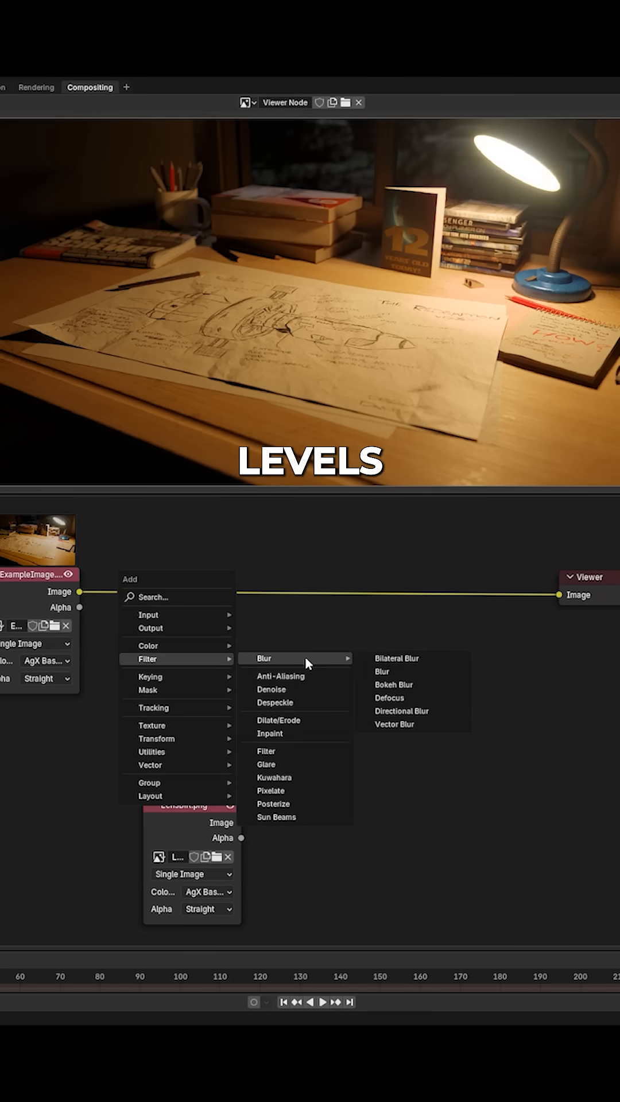
Add a Blur node to the desk image with size 1000
left_click(382, 671)
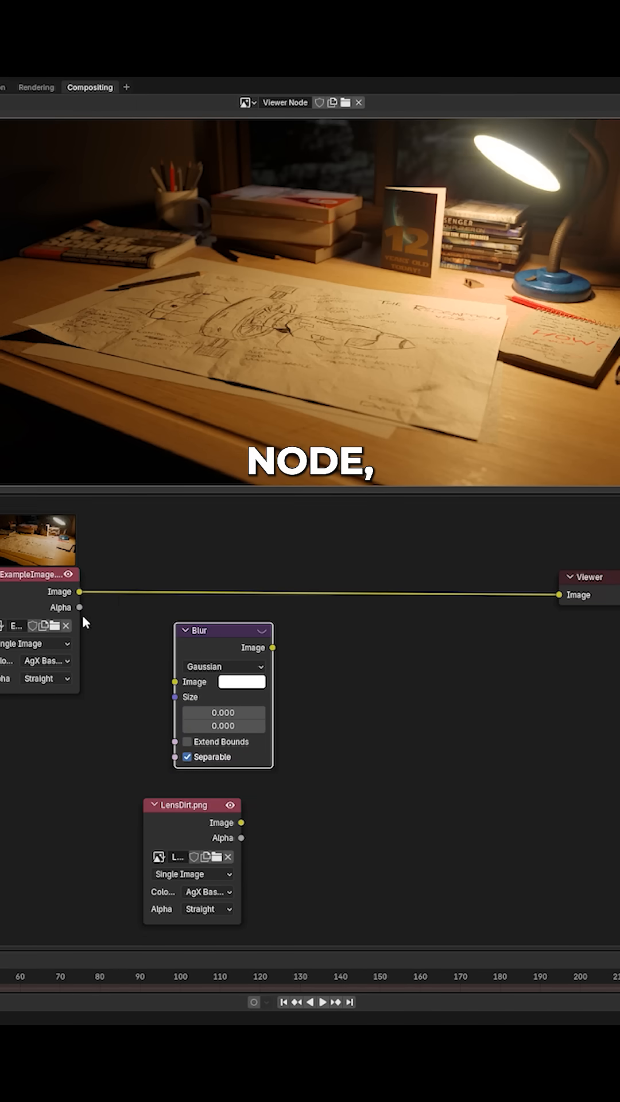
left_click(223, 714)
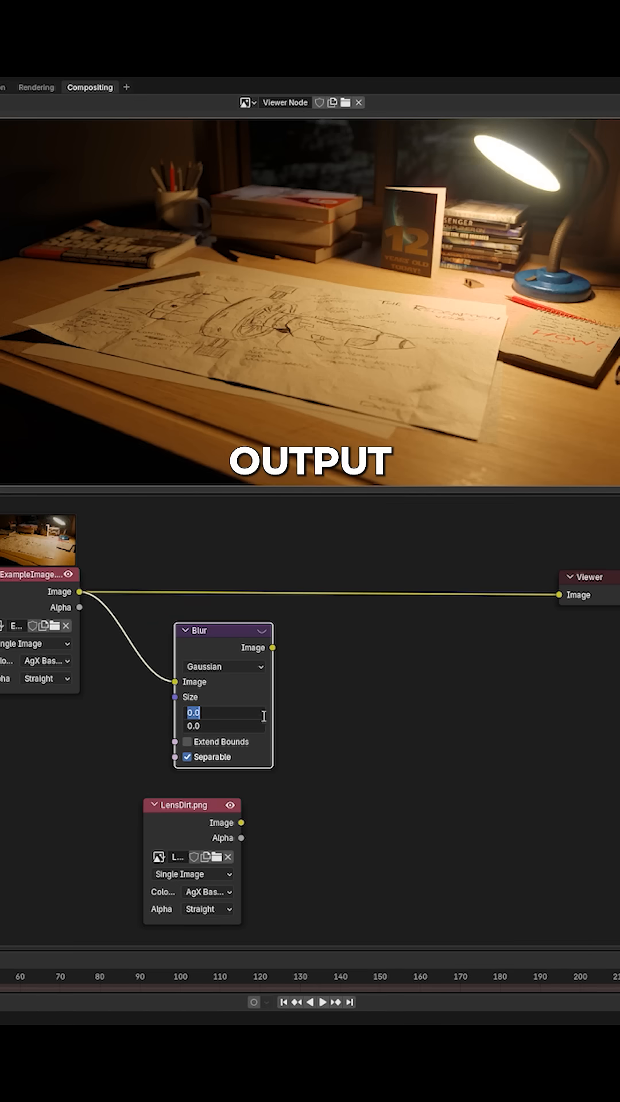
type("1000")
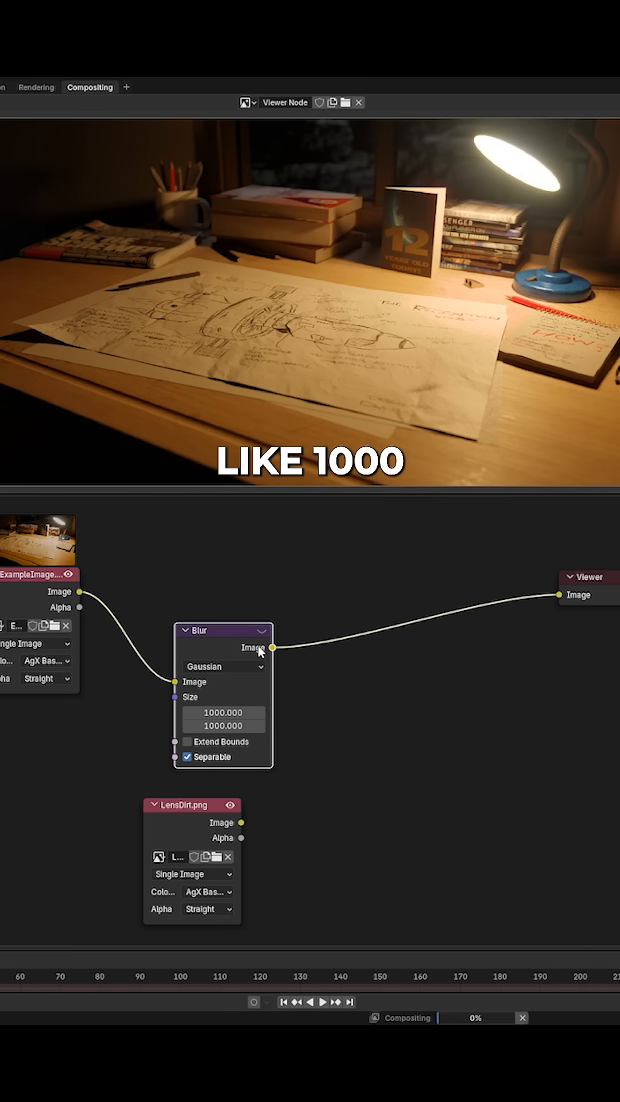
left_click(373, 731)
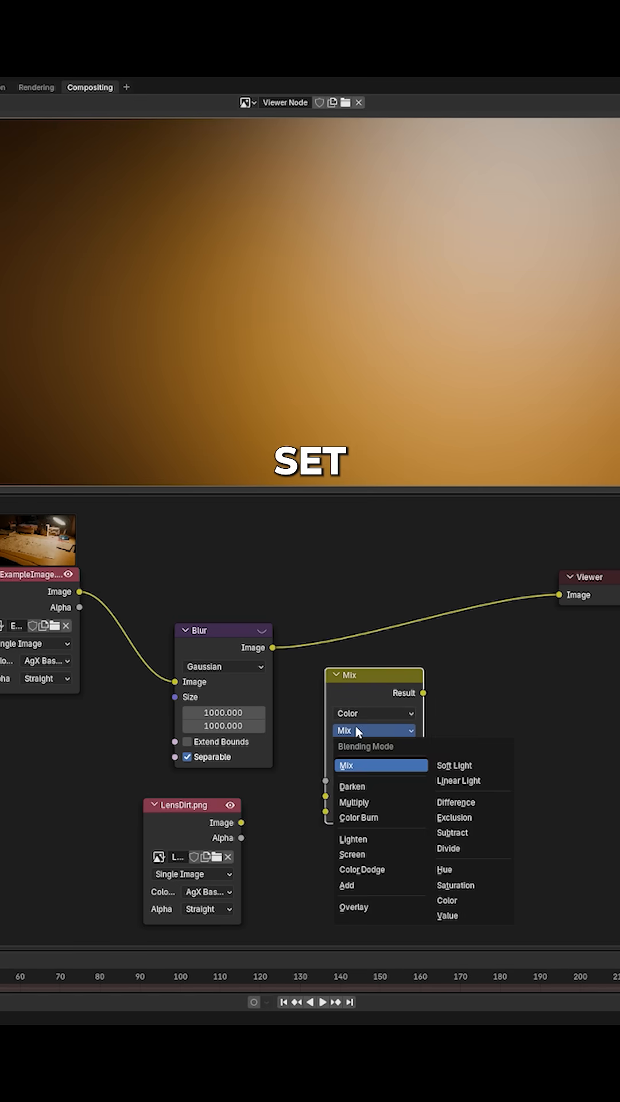
Set the Mix node's blending mode to Multiply
left_click(354, 802)
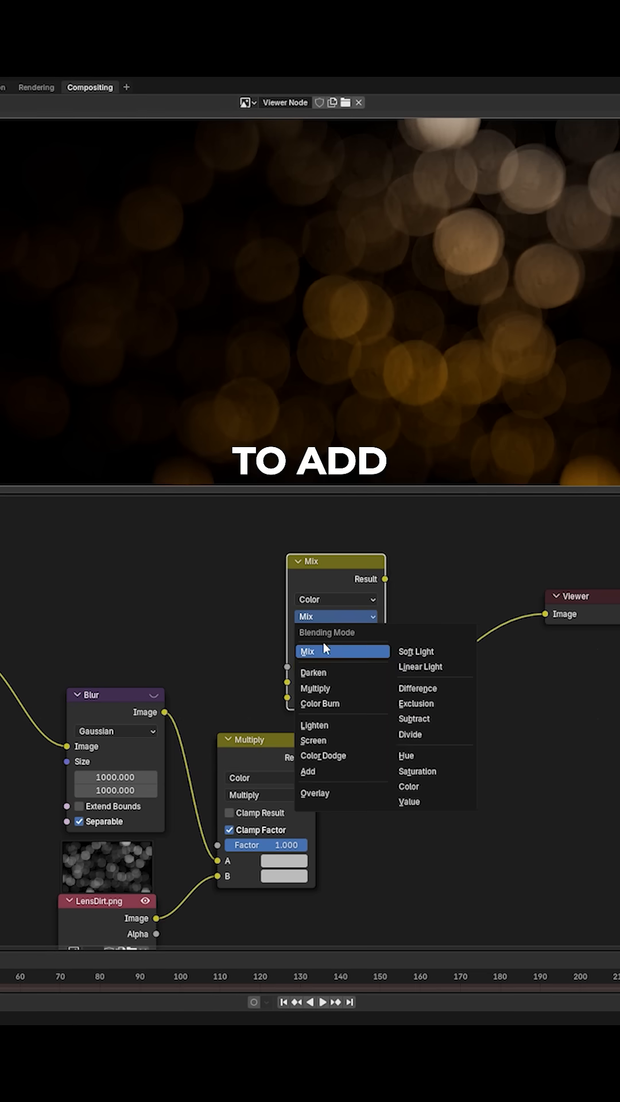
Choose the blending mode for the second Mix node
left_click(308, 772)
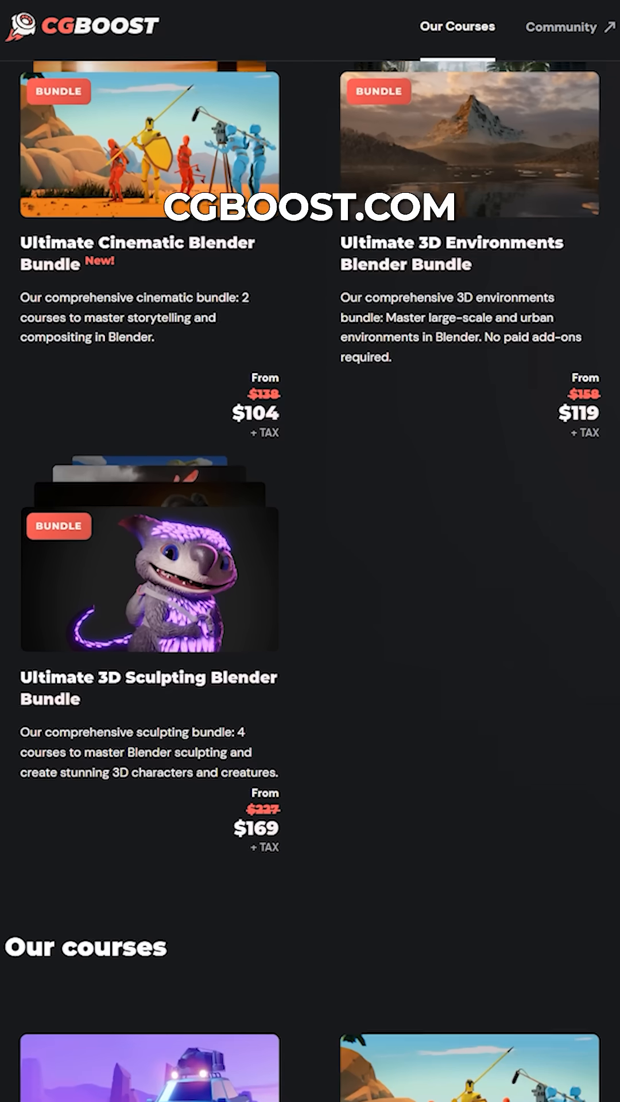
Scroll the CGBoost page past the bundles to the individual courses list
scroll("down", 3)
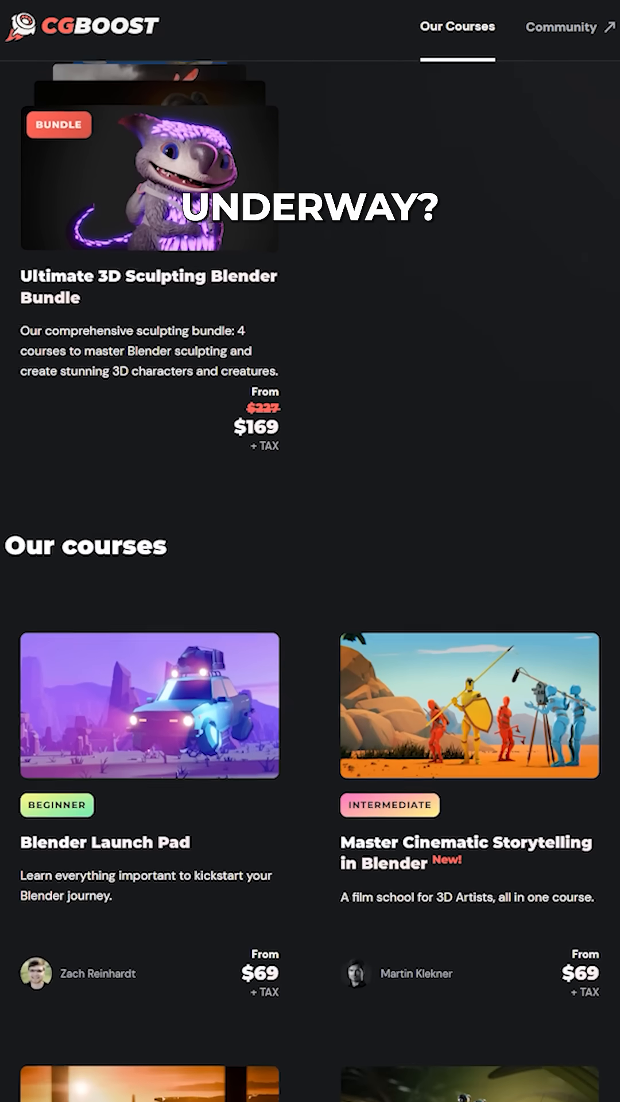